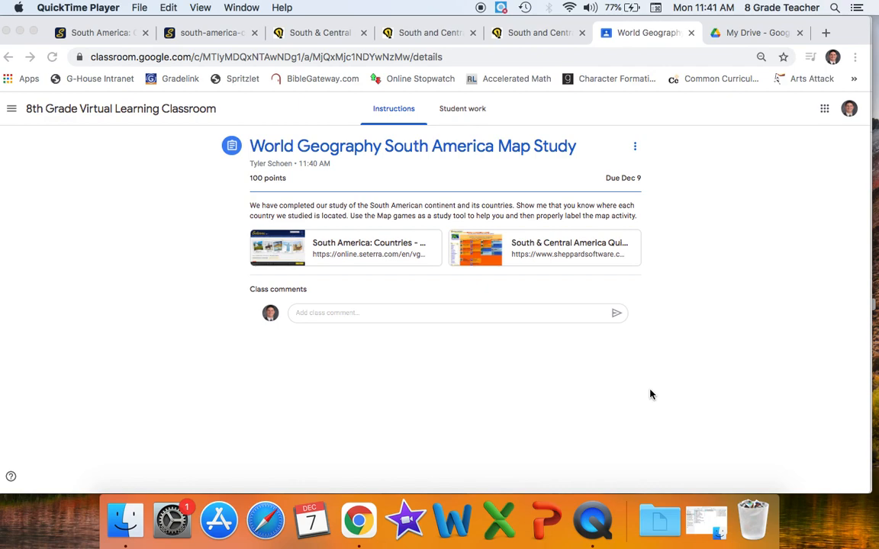
{"action": "mouse_move", "coordinate": [387, 247]}
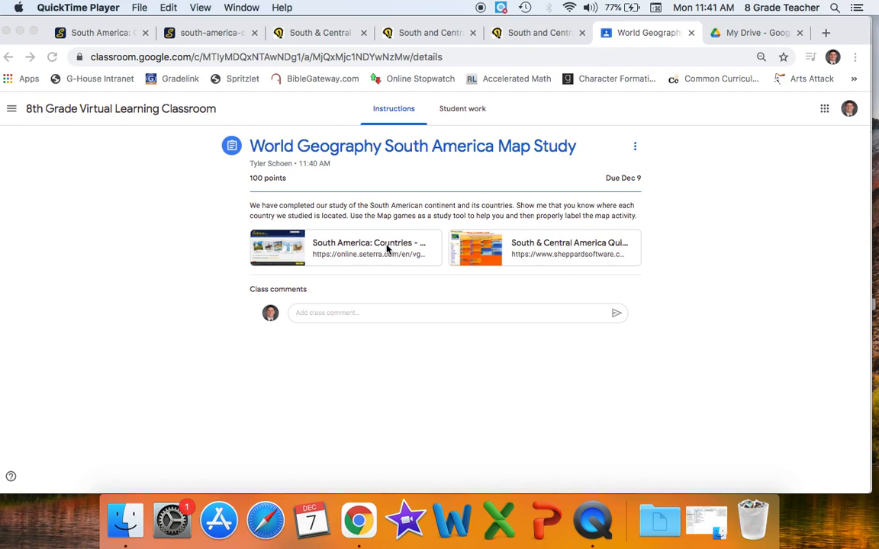
{"action": "mouse_move", "coordinate": [534, 273]}
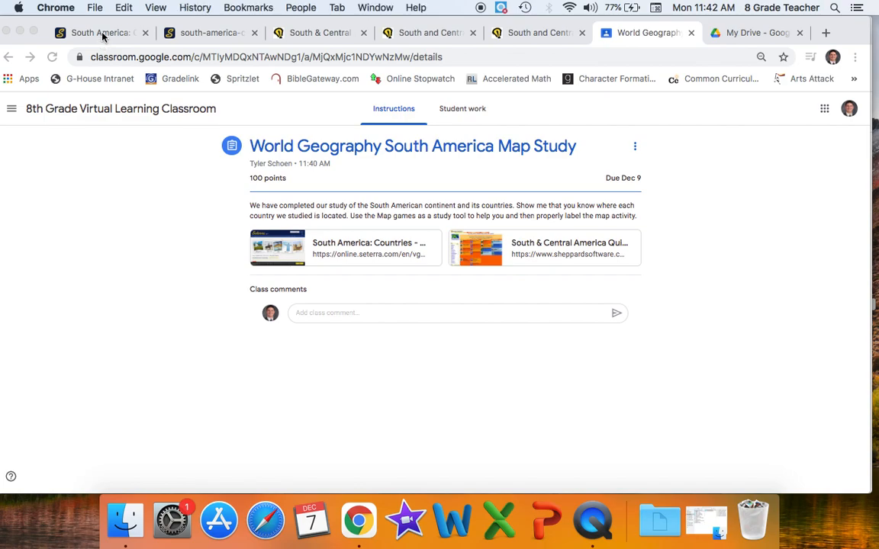
Step: Bring the Seterra South America countries map quiz into view
{"action": "left_click", "coordinate": [107, 34]}
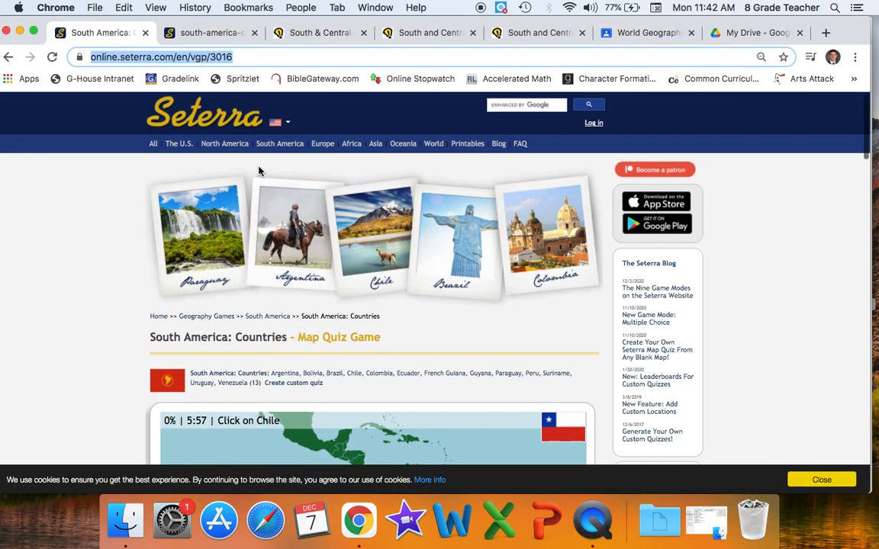
{"action": "mouse_move", "coordinate": [156, 155]}
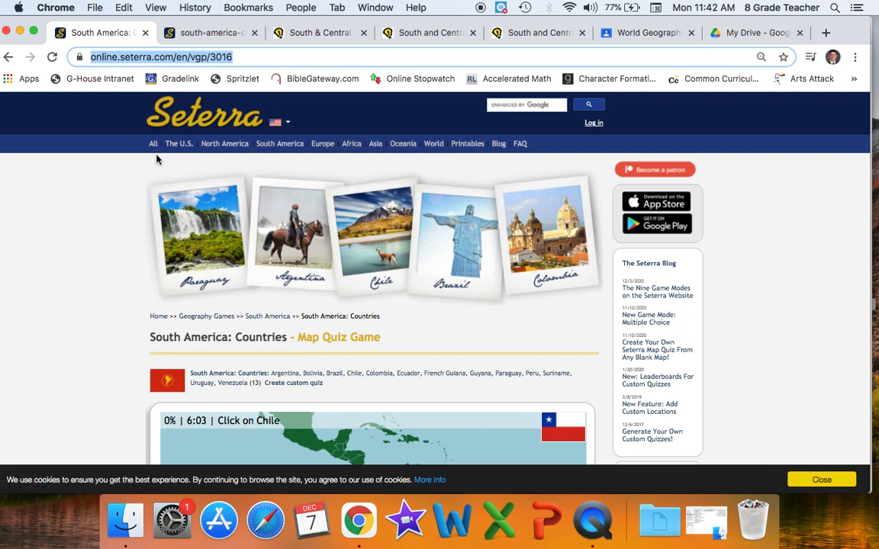
{"action": "scroll", "scroll_direction": "down", "scroll_amount": 3}
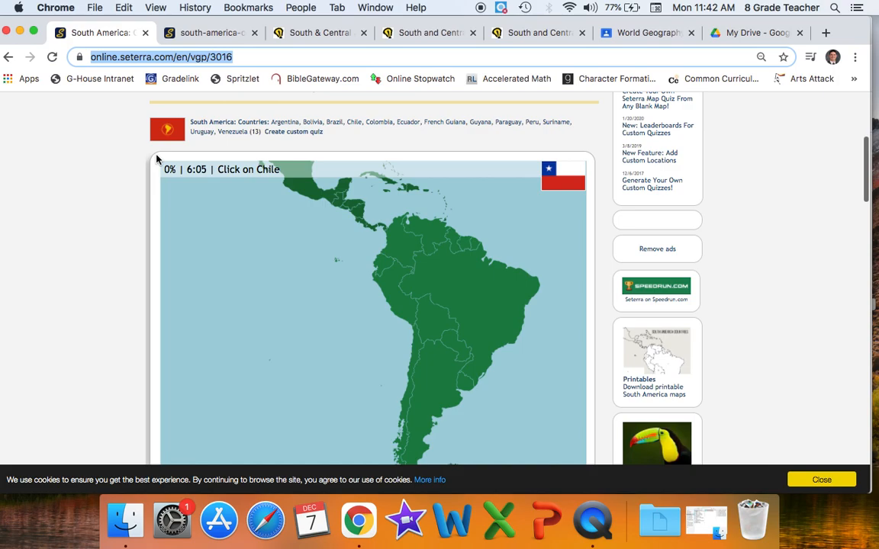
{"action": "mouse_move", "coordinate": [386, 302]}
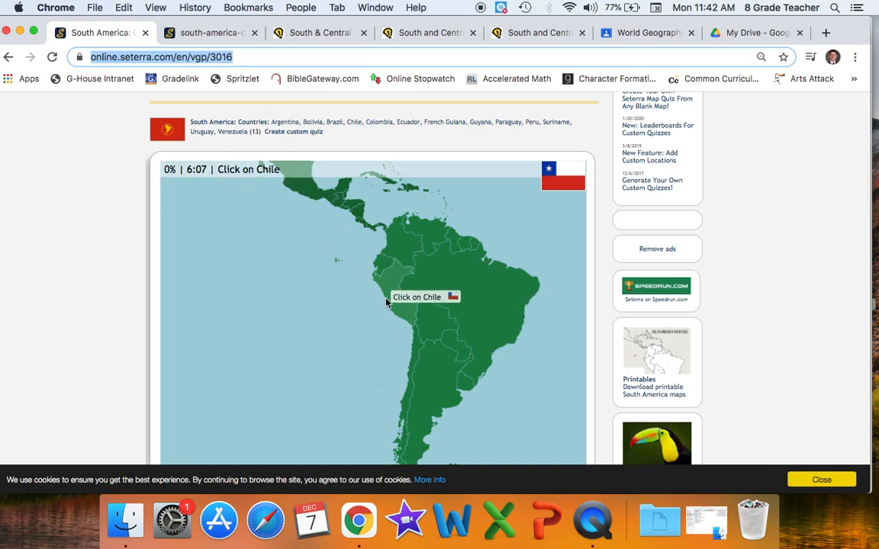
{"action": "mouse_move", "coordinate": [485, 338]}
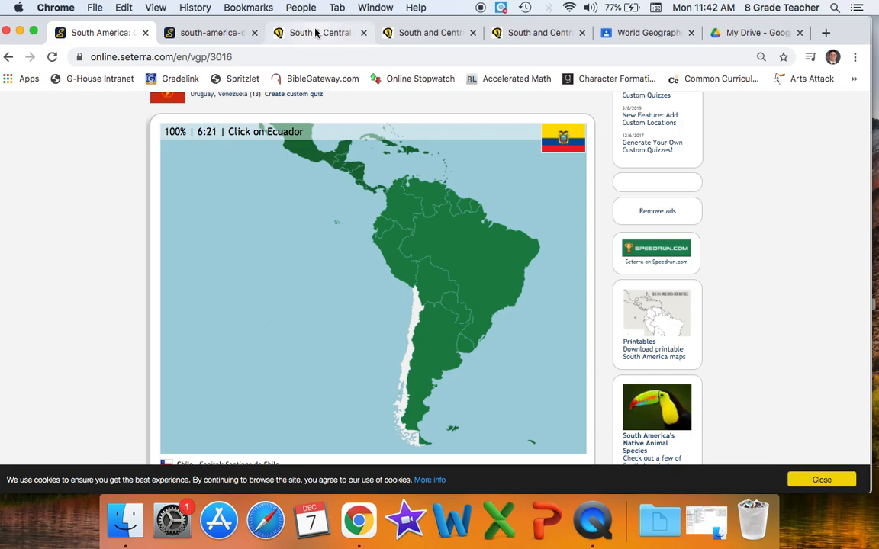
Step: Show the Sheppard Software South & Central American Geography games page
{"action": "left_click", "coordinate": [314, 34]}
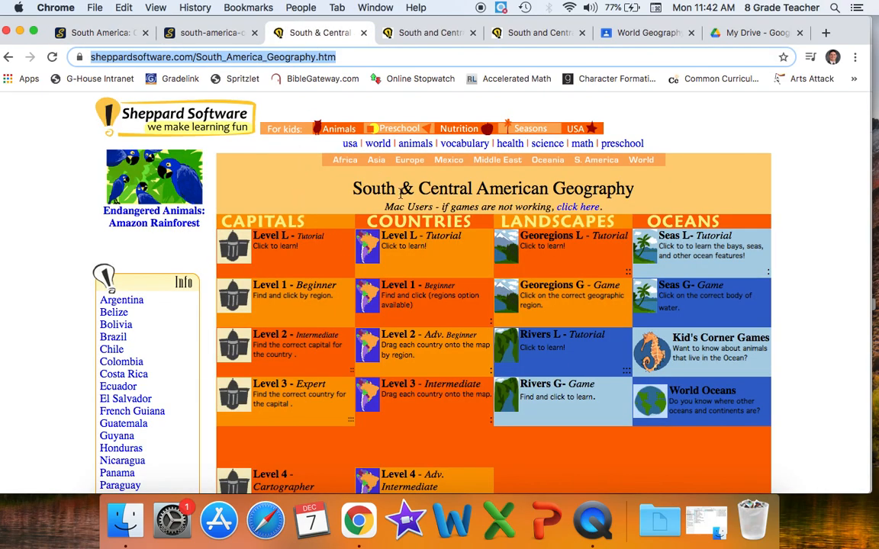
{"action": "mouse_move", "coordinate": [404, 247]}
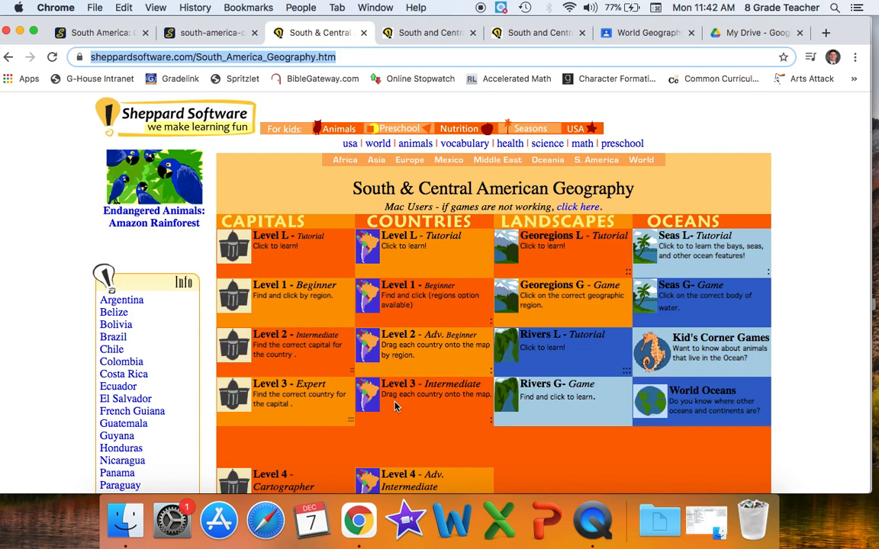
{"action": "mouse_move", "coordinate": [402, 244]}
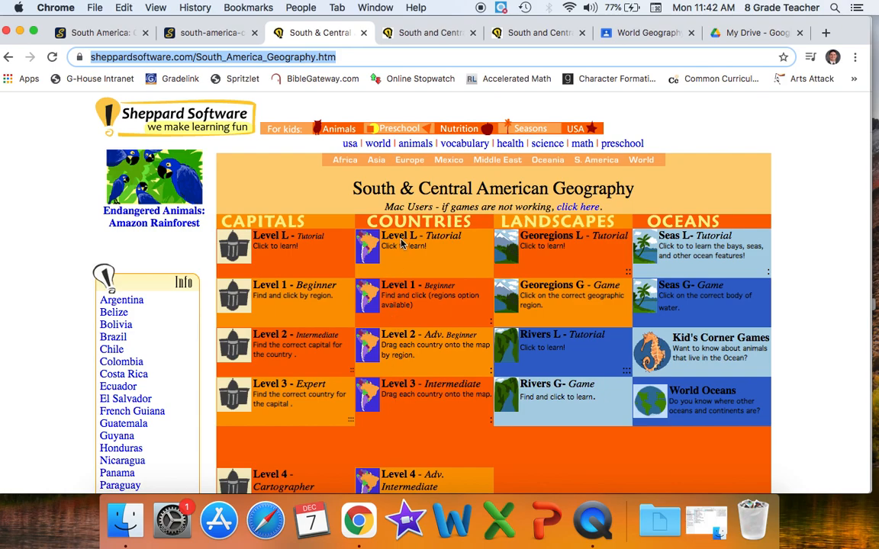
{"action": "mouse_move", "coordinate": [398, 415]}
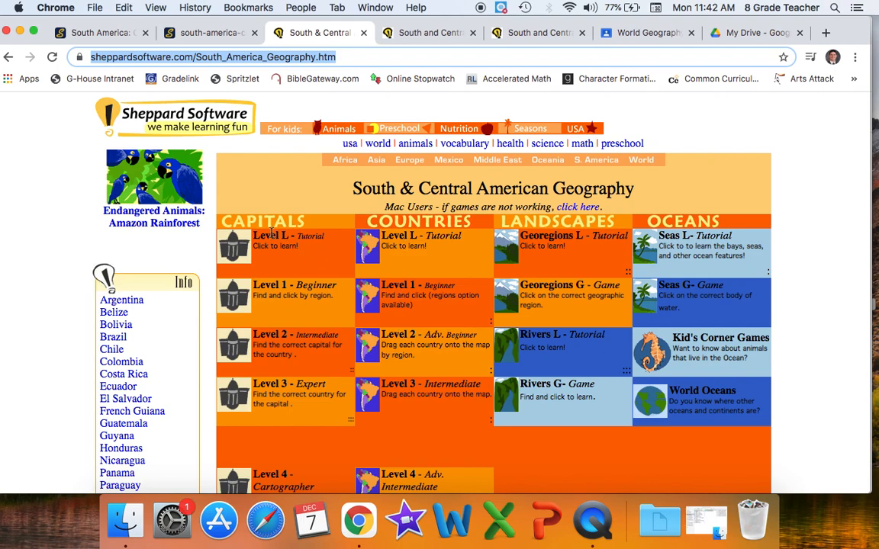
{"action": "mouse_move", "coordinate": [438, 254]}
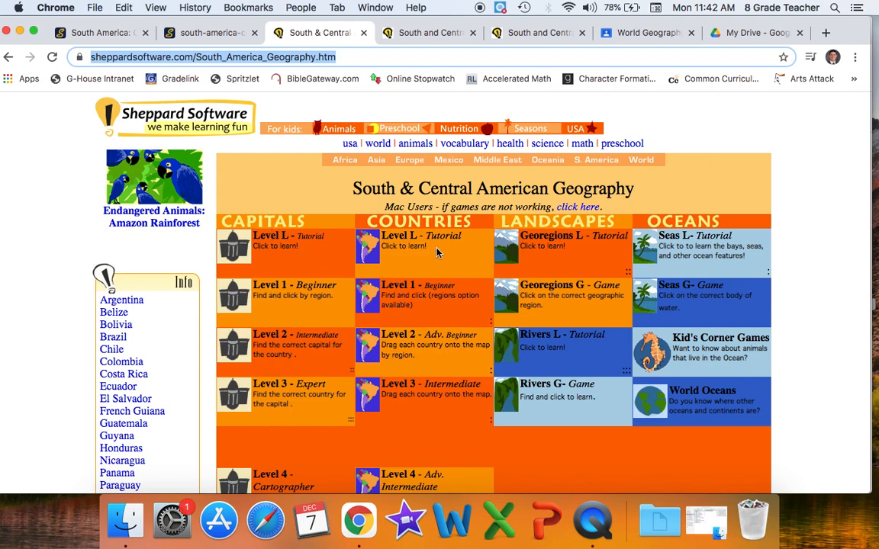
{"action": "mouse_move", "coordinate": [399, 315]}
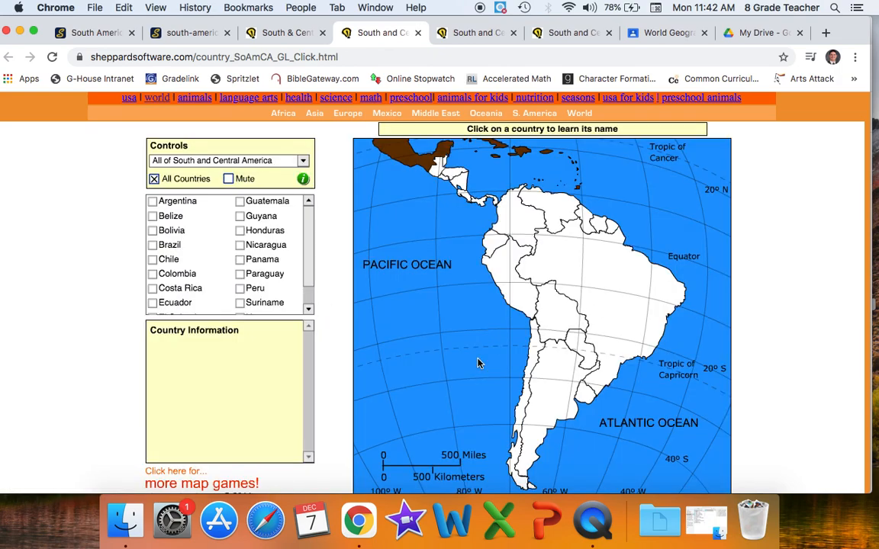
{"action": "mouse_move", "coordinate": [293, 242]}
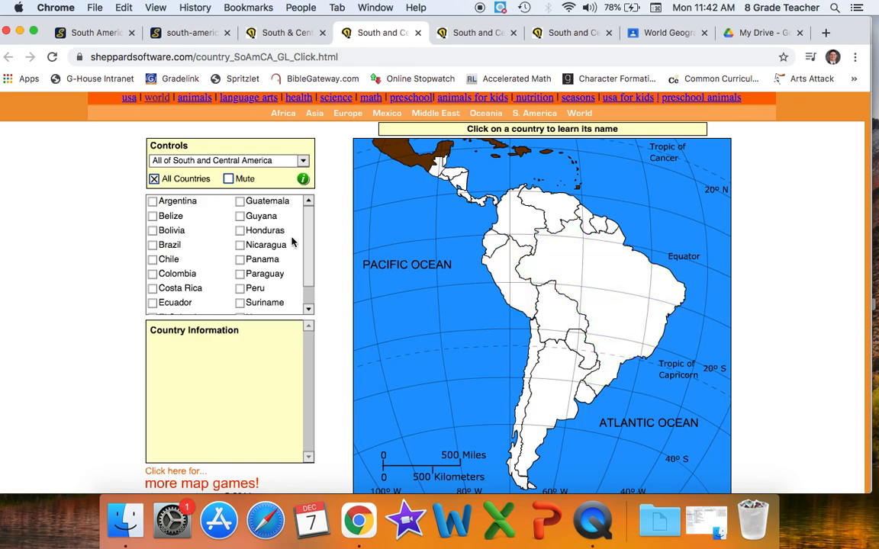
{"action": "mouse_move", "coordinate": [268, 339]}
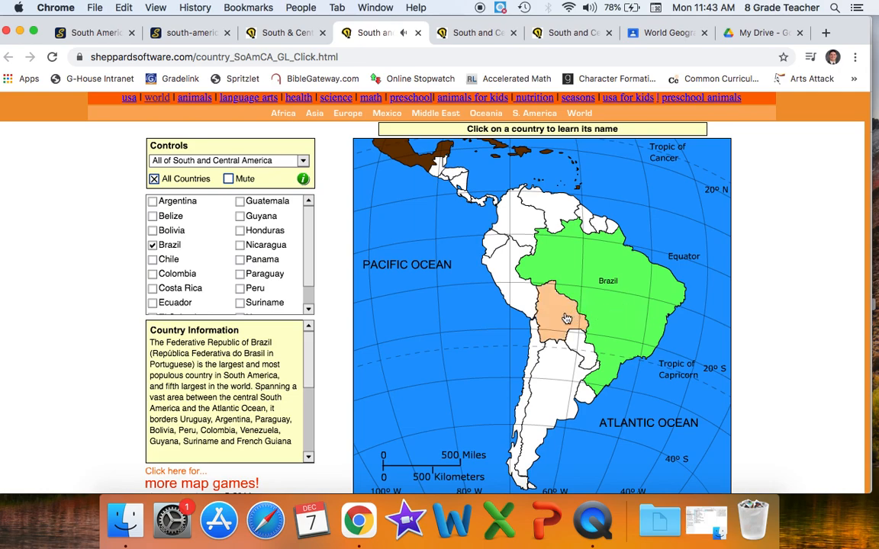
Step: Identify a country on the Level 1 Tutorial map, then return to the games page
{"action": "left_click", "coordinate": [564, 320]}
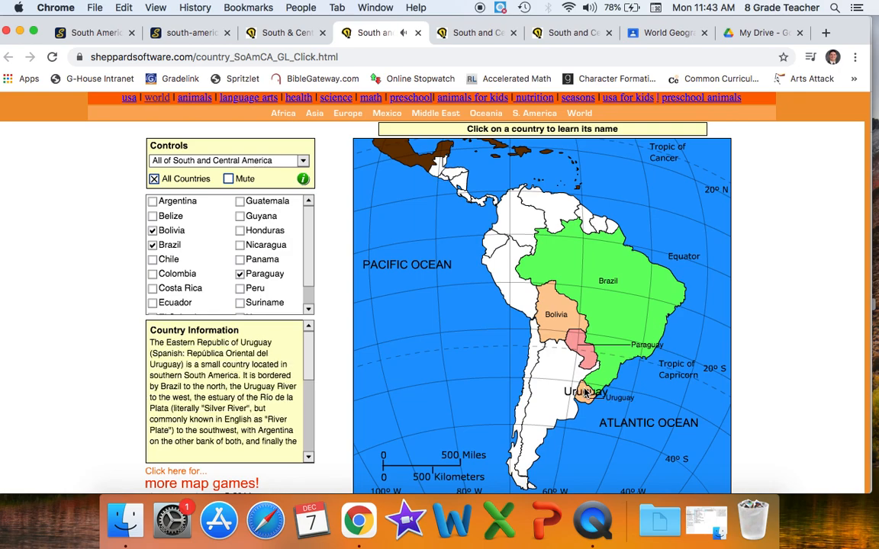
{"action": "left_click", "coordinate": [287, 33]}
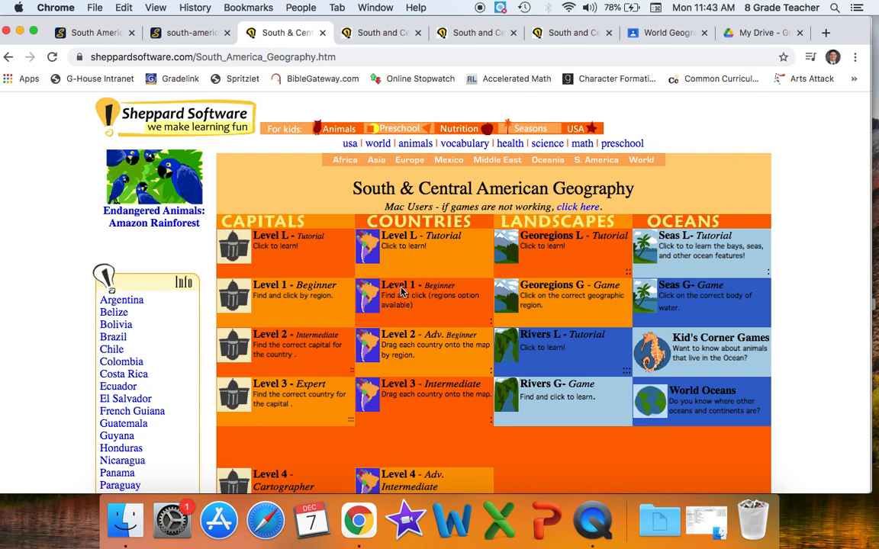
Step: Play Countries Level 1 Beginner to 3/3 (Colombia, French Guiana, Ecuador) and return to Classroom
{"action": "left_click", "coordinate": [424, 296]}
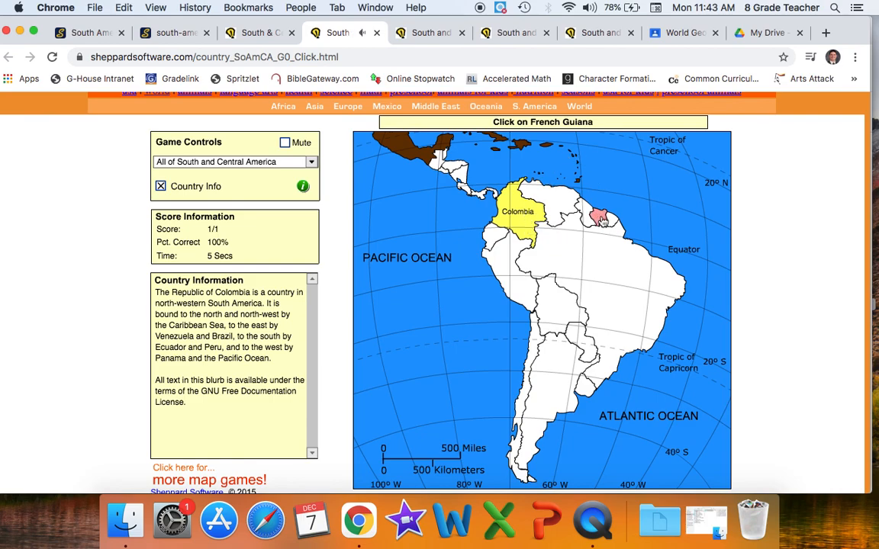
{"action": "left_click", "coordinate": [598, 220]}
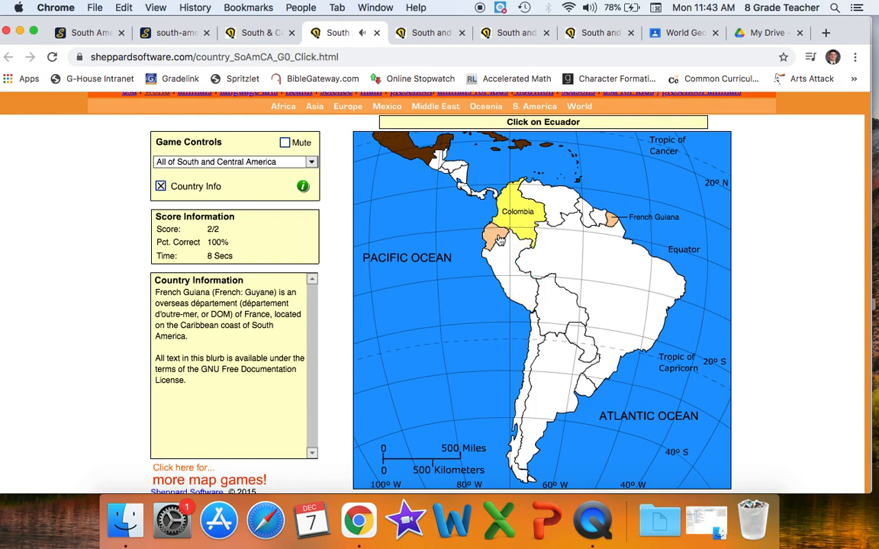
{"action": "left_click", "coordinate": [497, 241]}
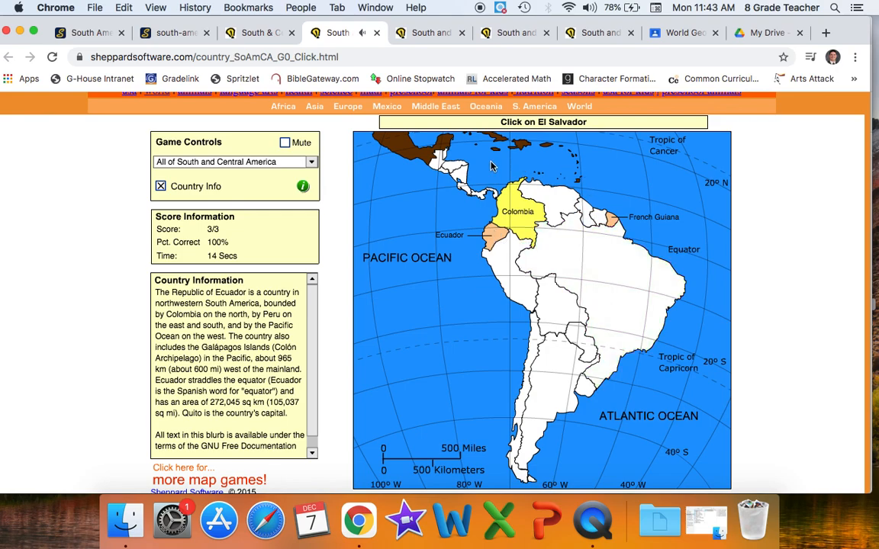
{"action": "mouse_move", "coordinate": [473, 170]}
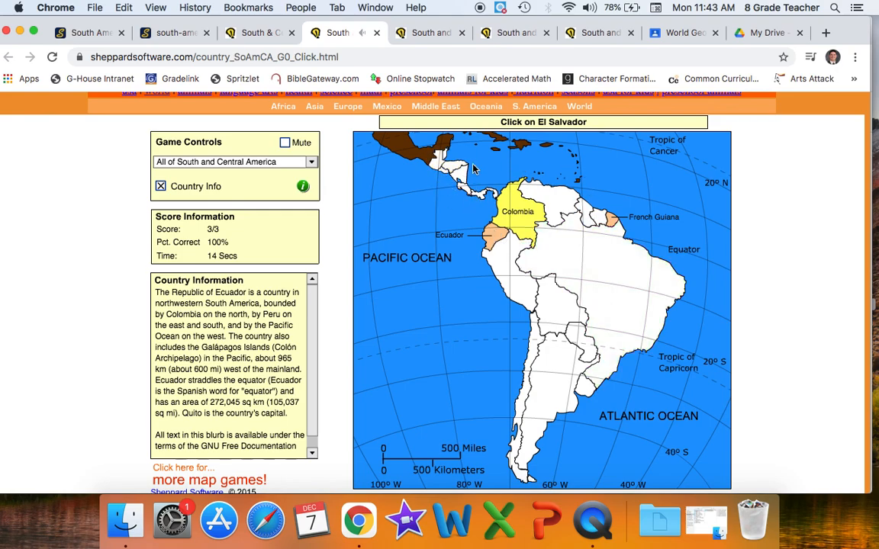
{"action": "mouse_move", "coordinate": [470, 216]}
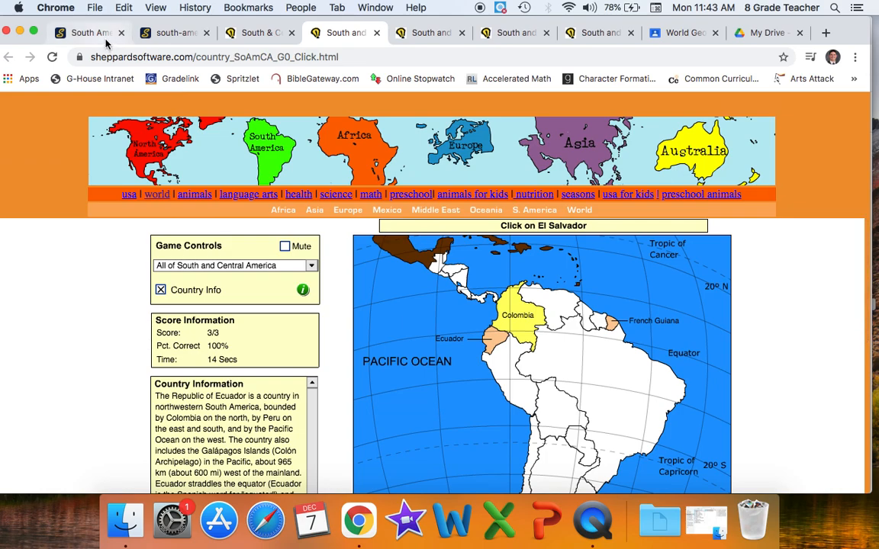
{"action": "left_click", "coordinate": [682, 33]}
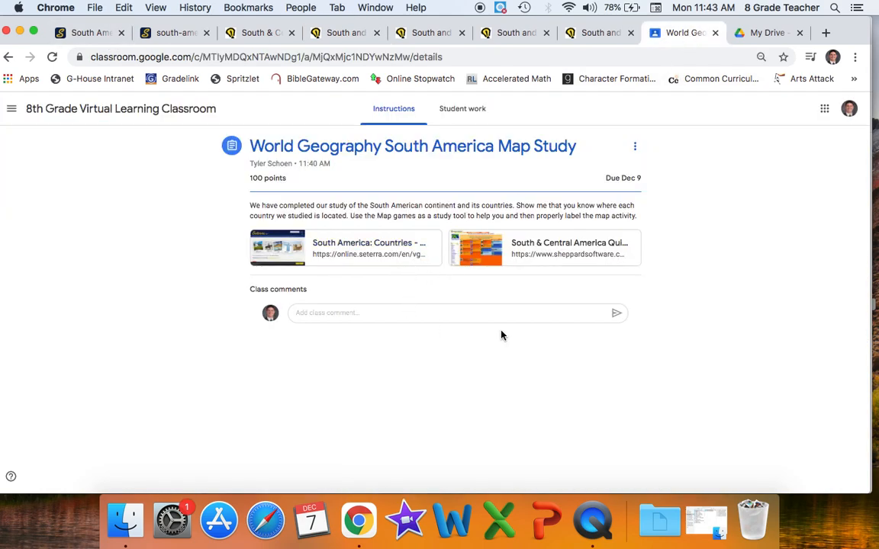